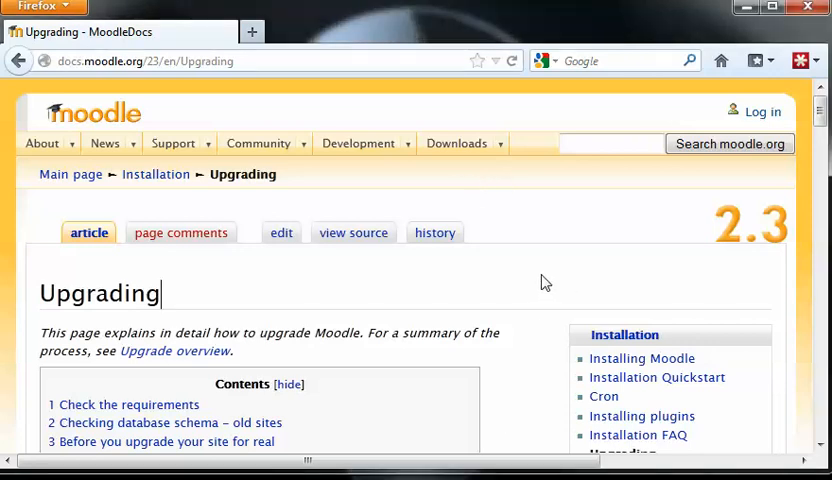
pyautogui.moveTo(556, 270)
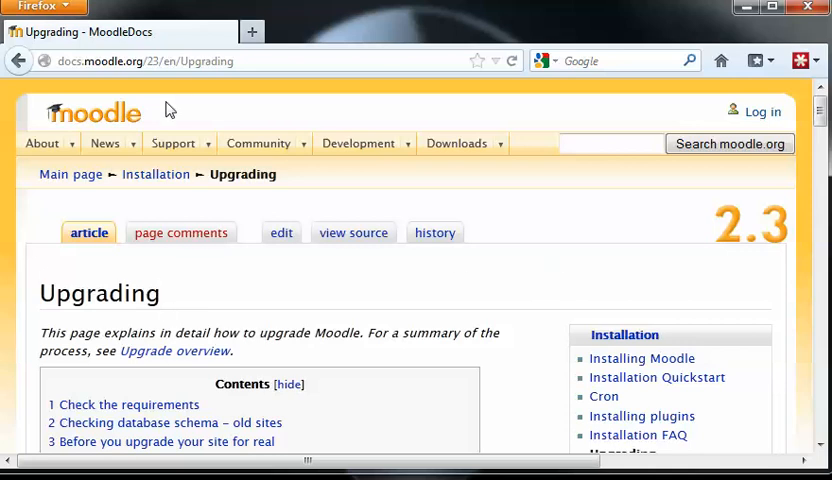
pyautogui.moveTo(536, 300)
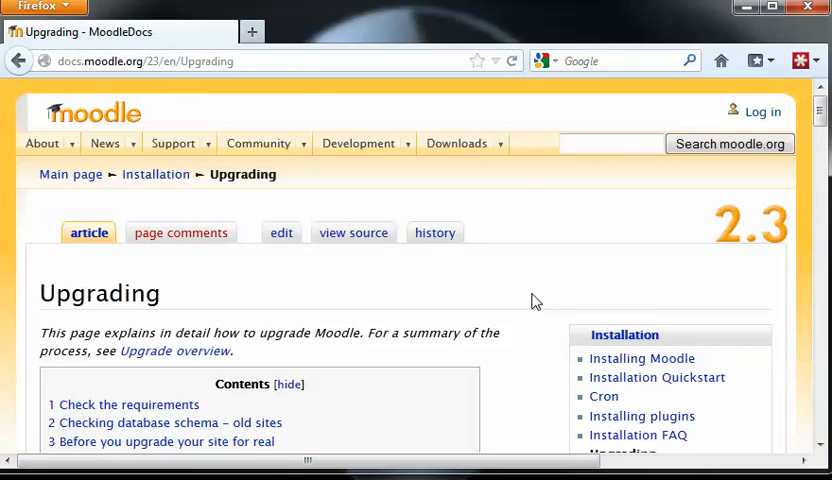
# Scroll the Upgrading page down to the 'Backup important data' list mentioning moodledata.
pyautogui.scroll(-3)
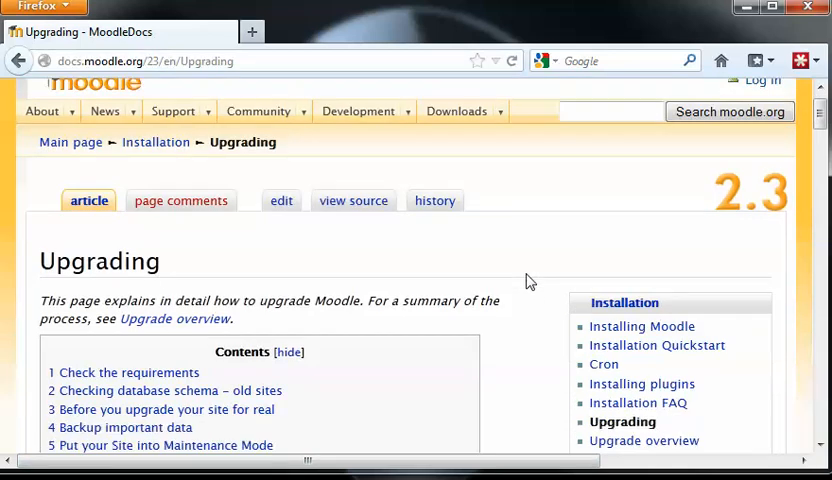
pyautogui.scroll(-3)
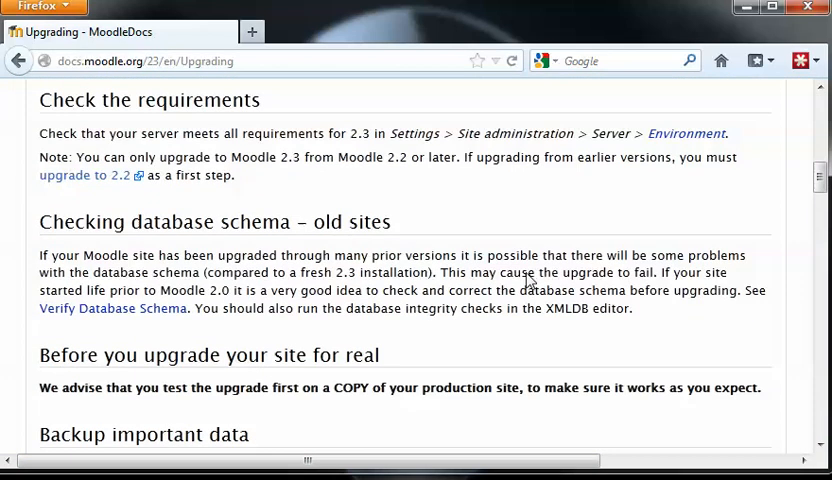
pyautogui.scroll(-3)
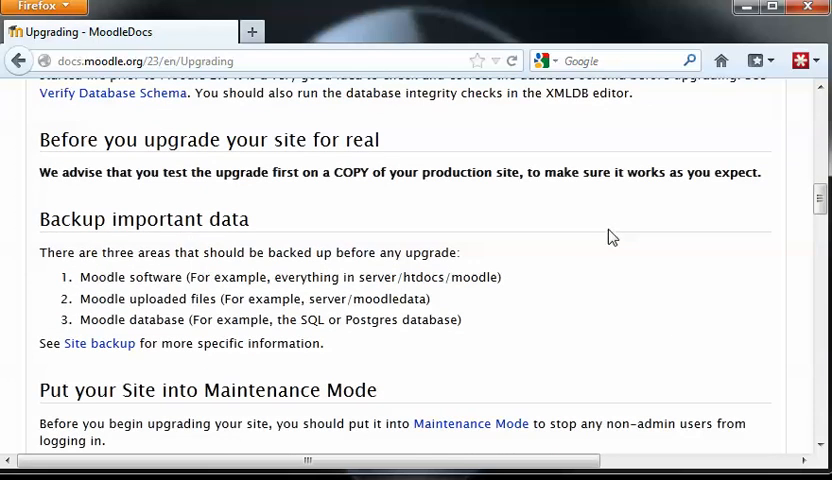
pyautogui.scroll(-3)
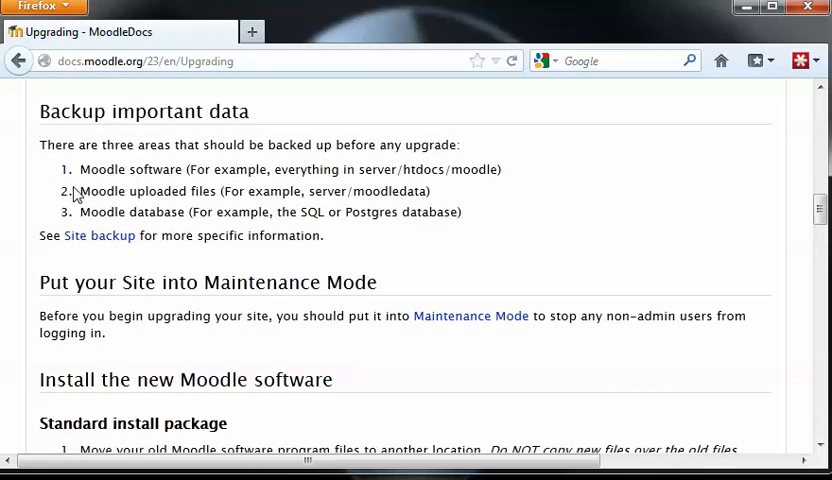
pyautogui.moveTo(488, 208)
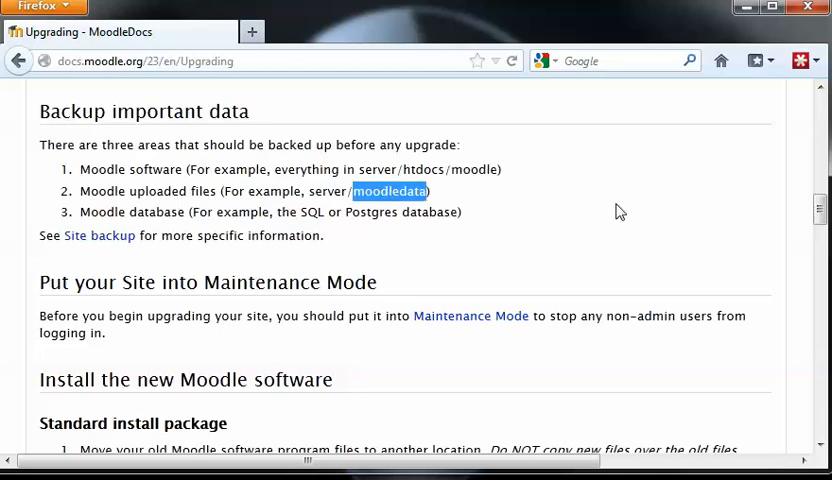
pyautogui.moveTo(566, 204)
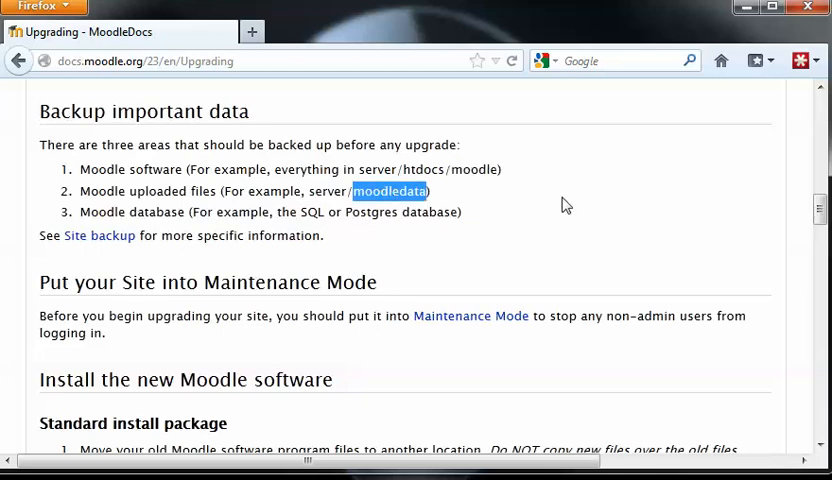
pyautogui.moveTo(230, 216)
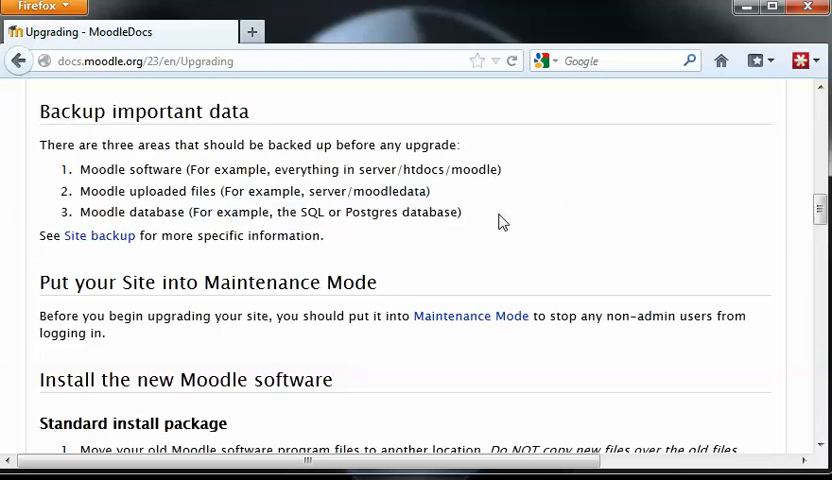
pyautogui.moveTo(518, 222)
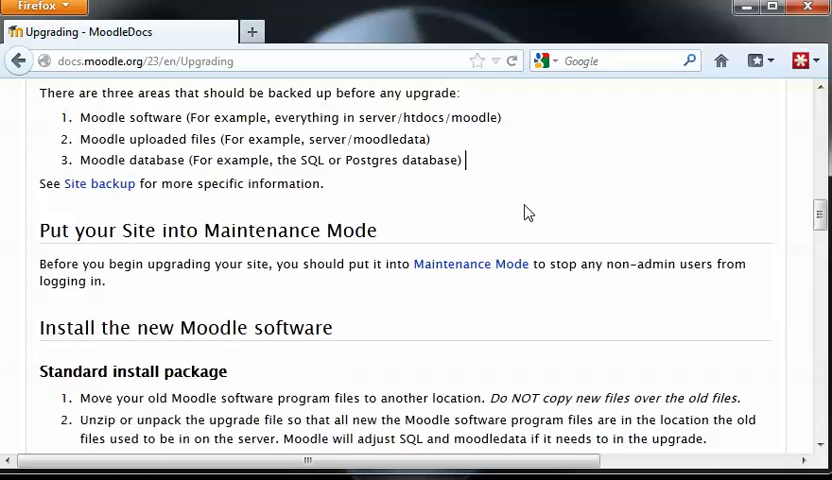
pyautogui.scroll(-3)
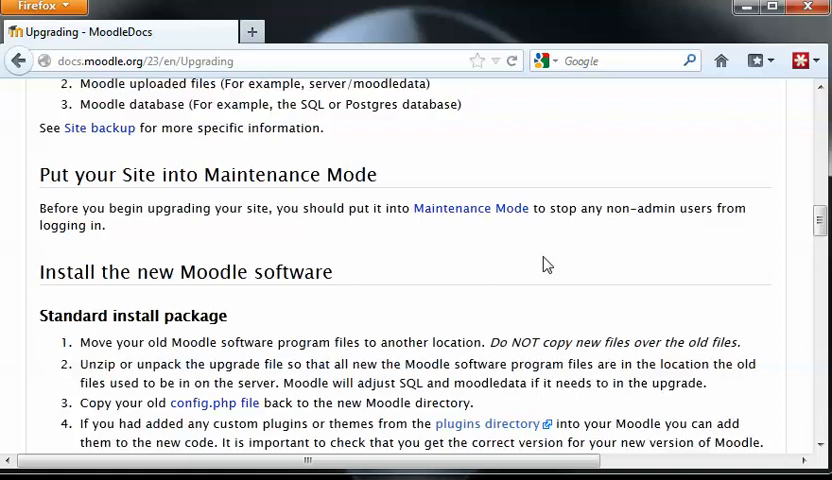
pyautogui.moveTo(470, 208)
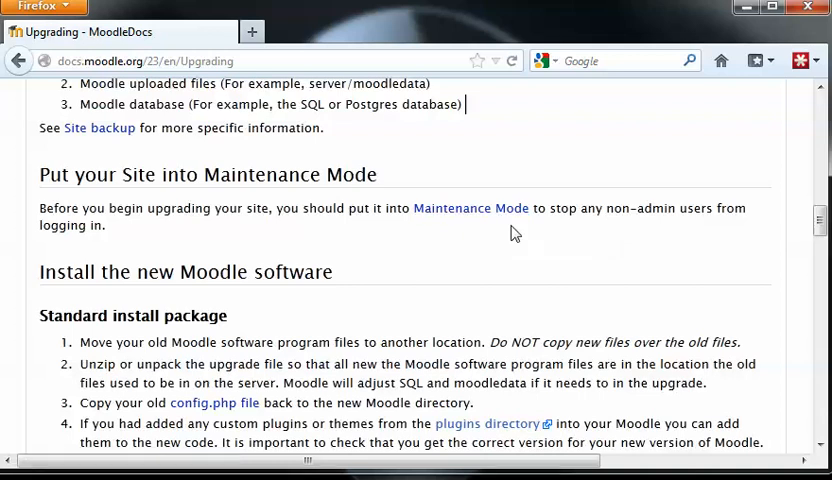
pyautogui.moveTo(470, 208)
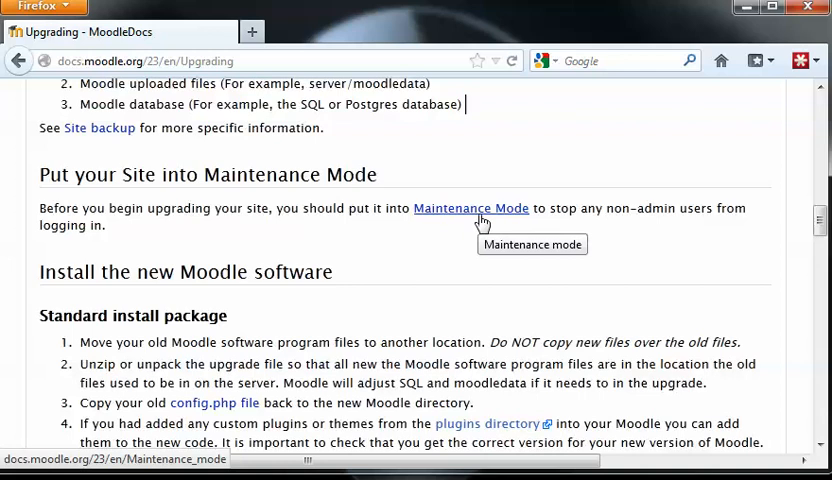
pyautogui.moveTo(500, 216)
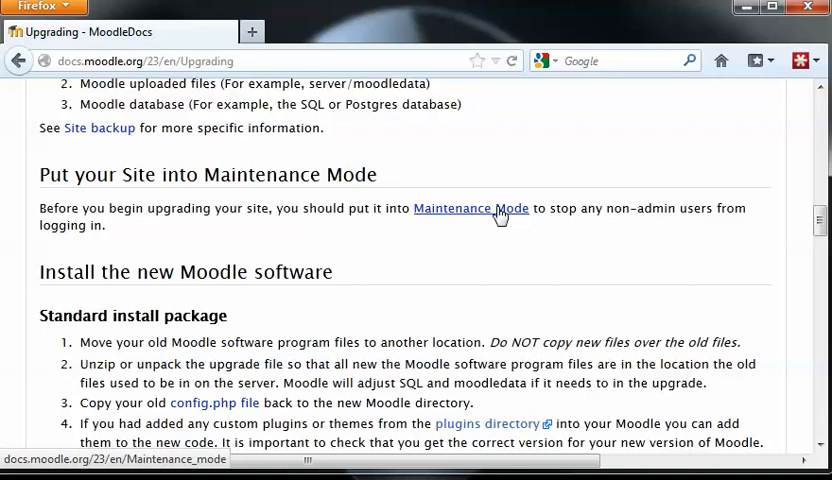
pyautogui.moveTo(422, 240)
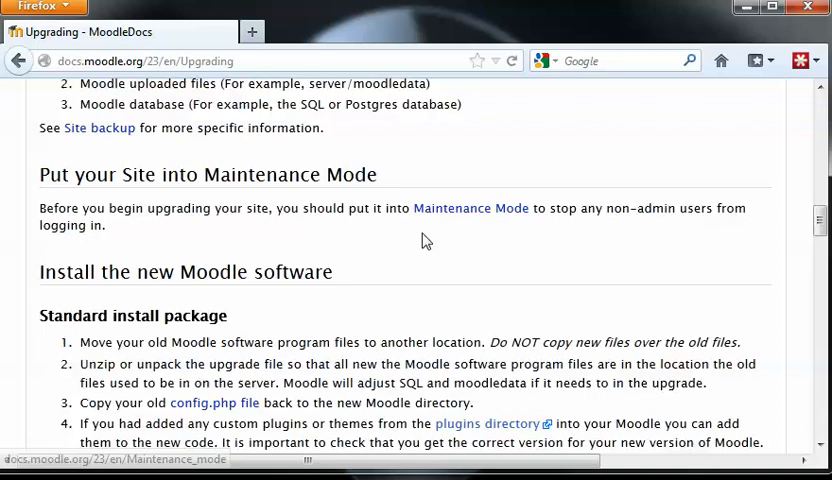
# Highlight then clear the 'Do NOT copy new files over the old files' warning and reach the Linux commands.
pyautogui.scroll(-3)
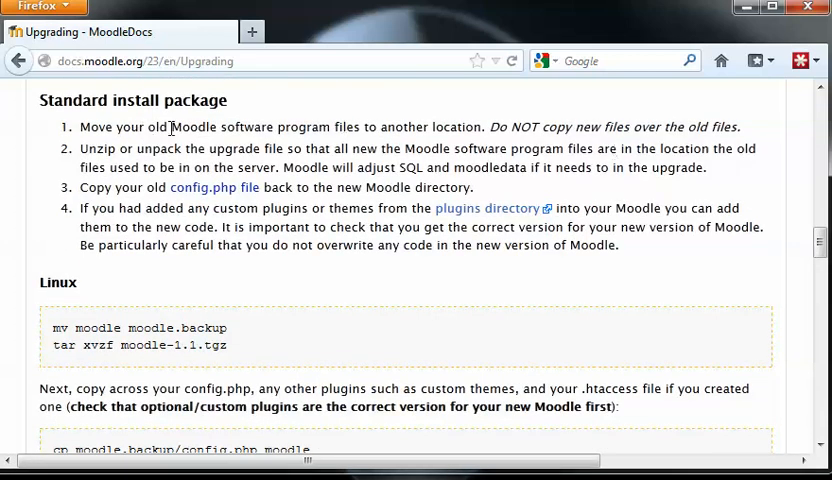
pyautogui.moveTo(744, 142)
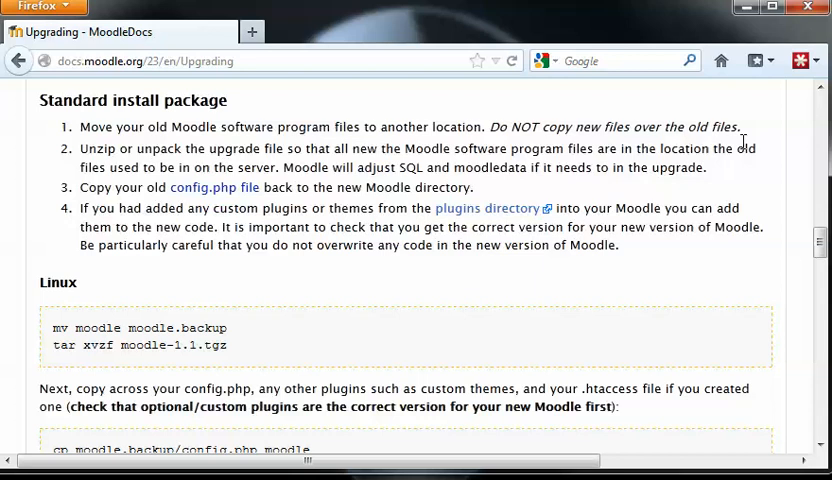
pyautogui.moveTo(490, 126); pyautogui.dragTo(574, 126)
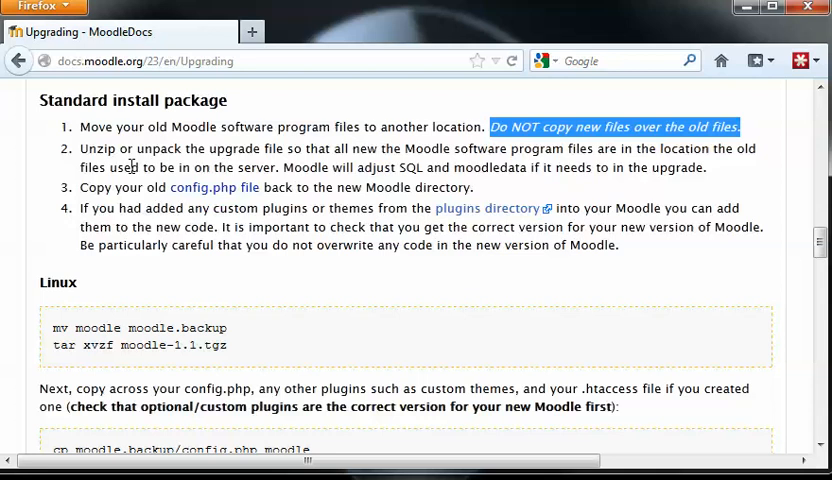
pyautogui.moveTo(78, 148); pyautogui.dragTo(600, 168)
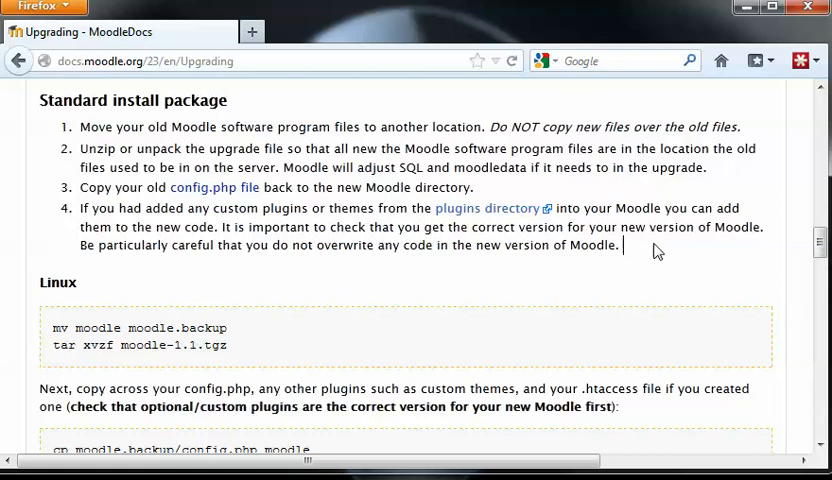
pyautogui.moveTo(658, 296)
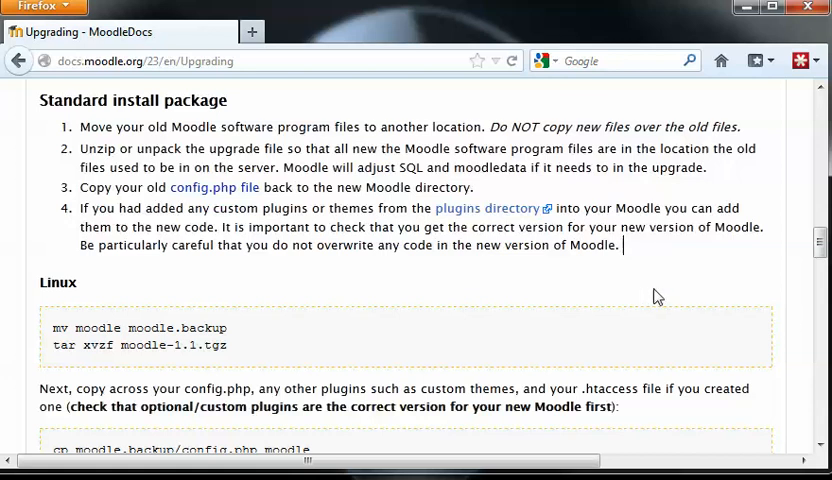
pyautogui.scroll(-3)
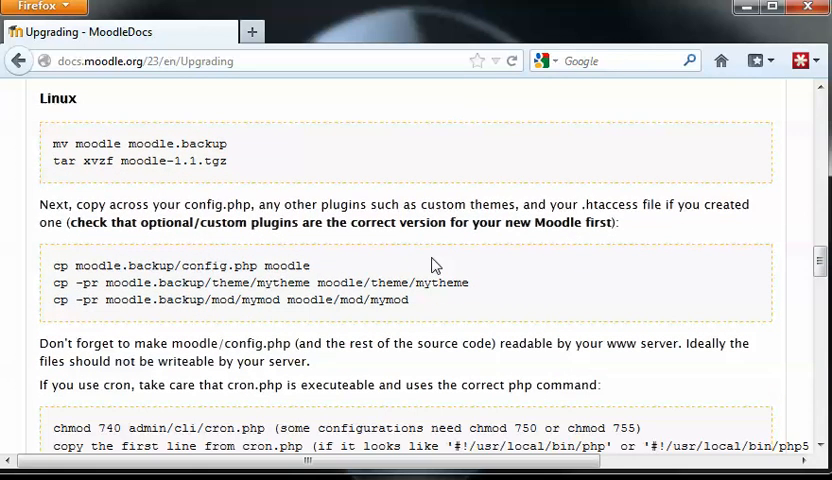
pyautogui.scroll(3)
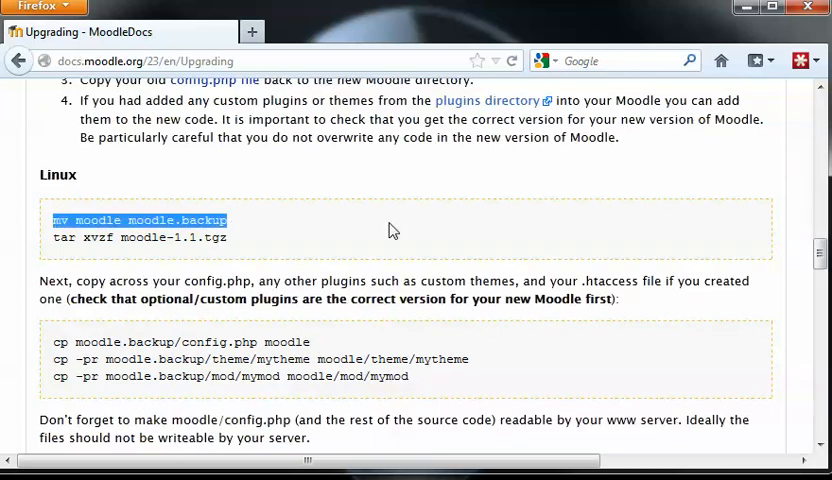
pyautogui.moveTo(488, 248)
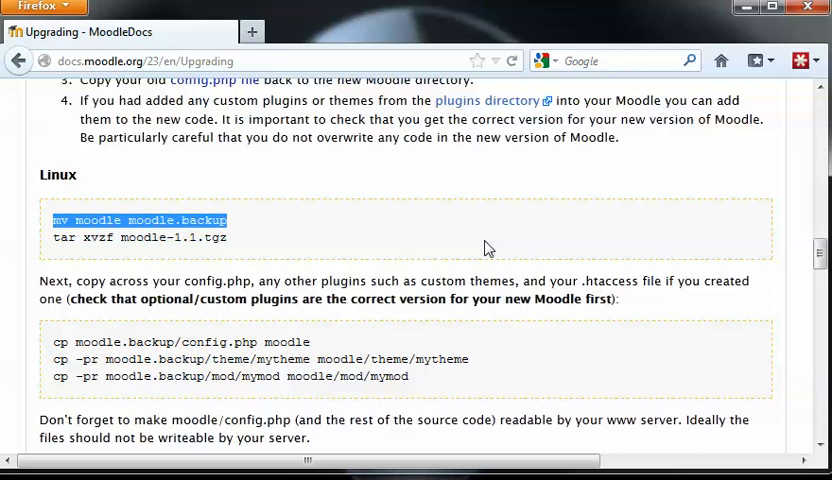
pyautogui.moveTo(402, 248)
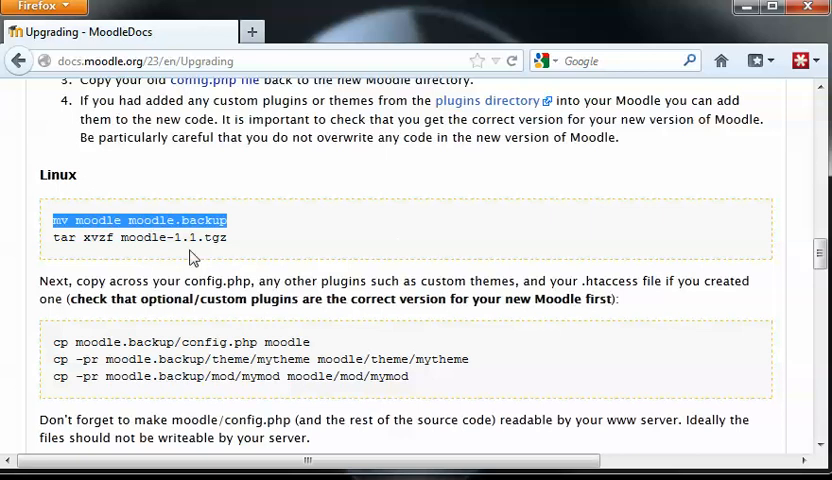
pyautogui.moveTo(376, 226)
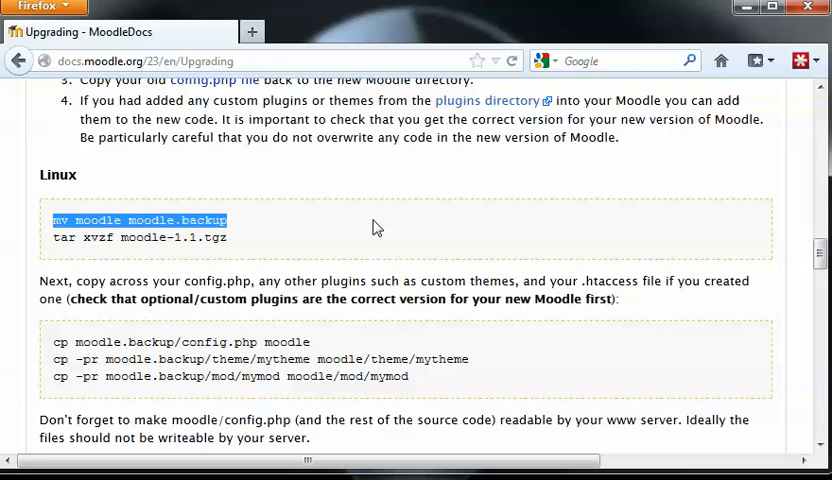
pyautogui.moveTo(428, 230)
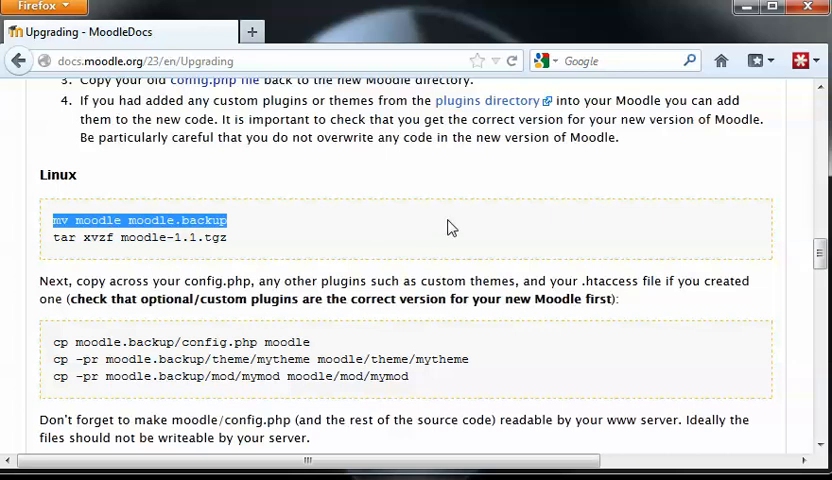
pyautogui.moveTo(556, 276)
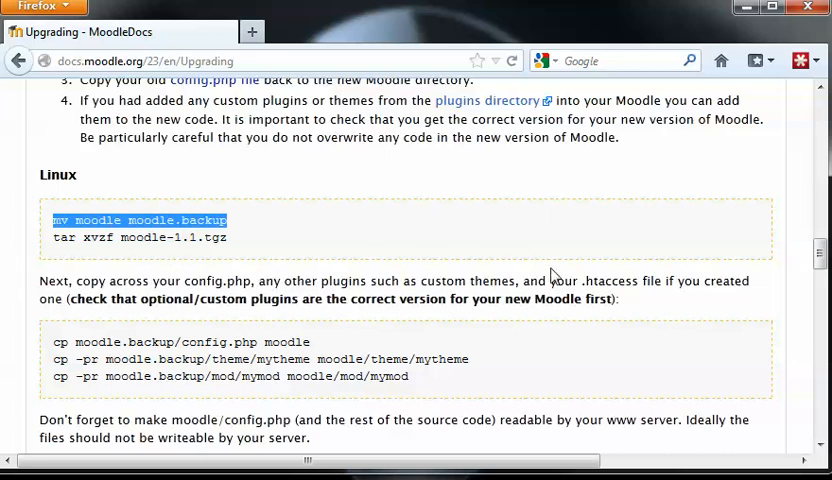
pyautogui.moveTo(570, 236)
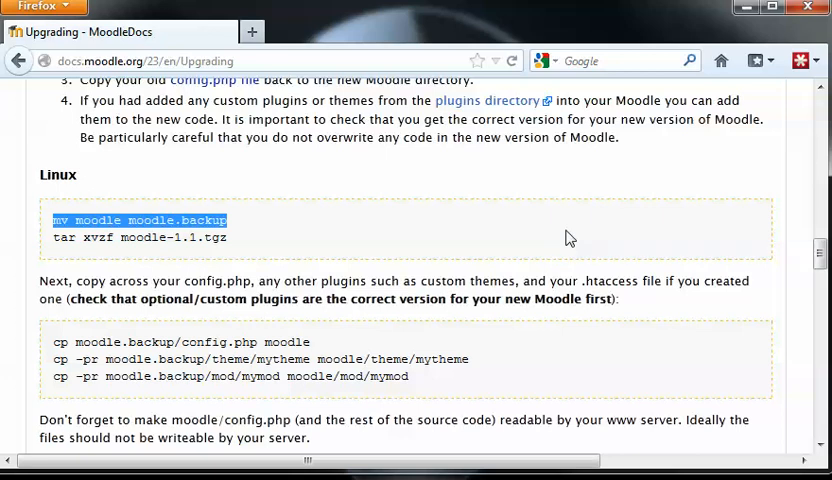
pyautogui.moveTo(664, 228)
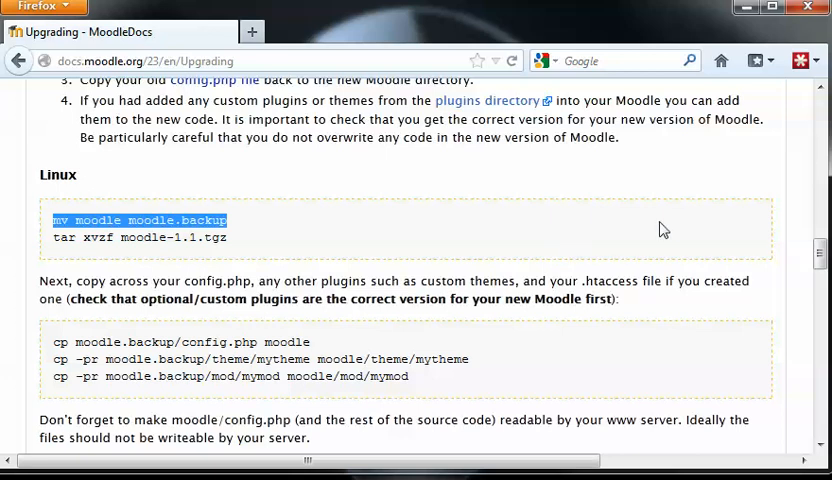
pyautogui.moveTo(672, 216)
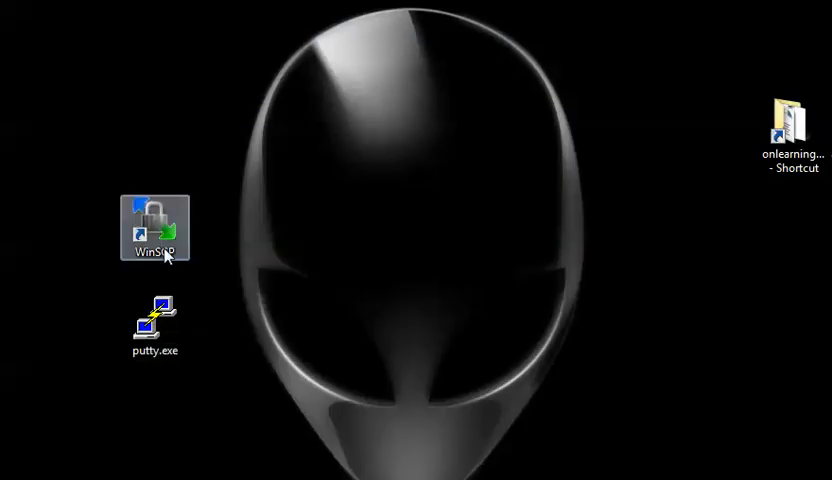
pyautogui.moveTo(156, 328)
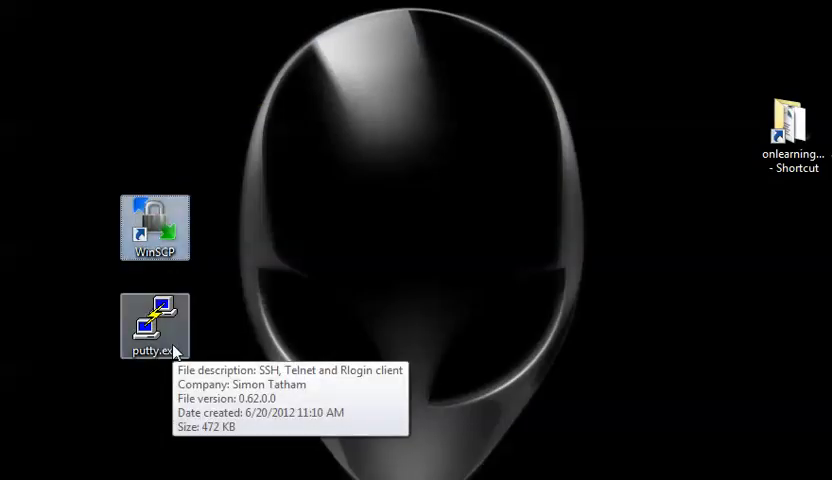
pyautogui.moveTo(156, 224)
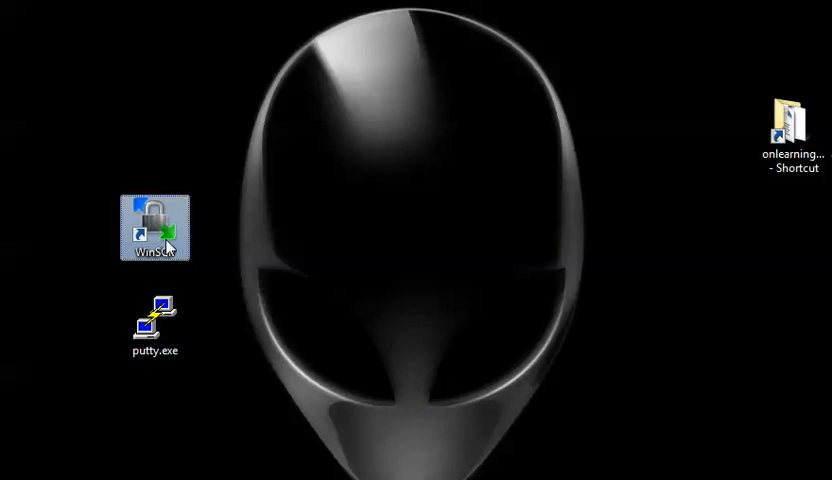
# Launch WinSCP, log into the stored session and select the onlearningpoint.com remote folder.
pyautogui.doubleClick(156, 228)
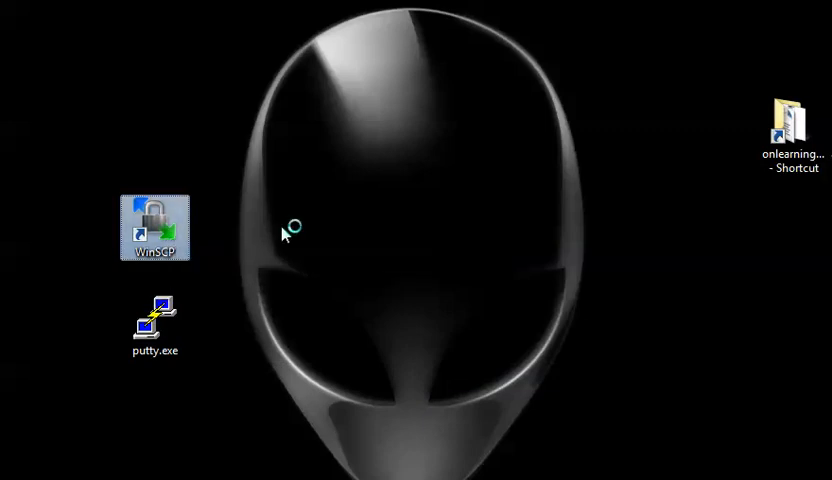
pyautogui.doubleClick(156, 216)
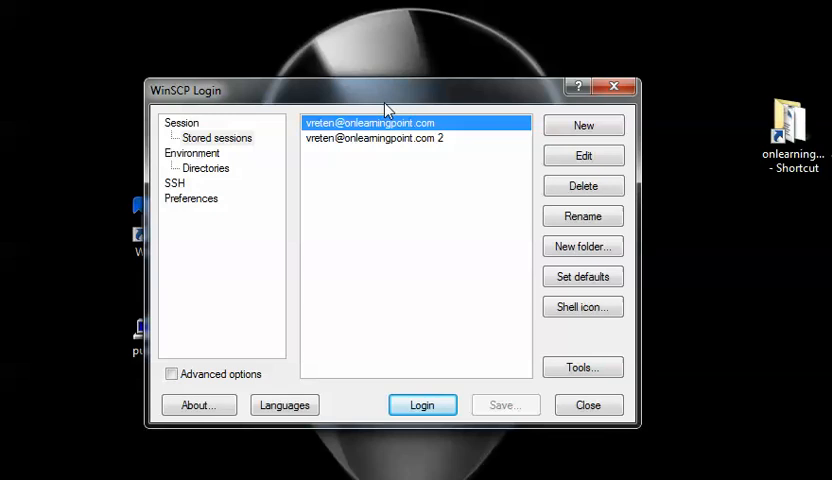
pyautogui.click(422, 404)
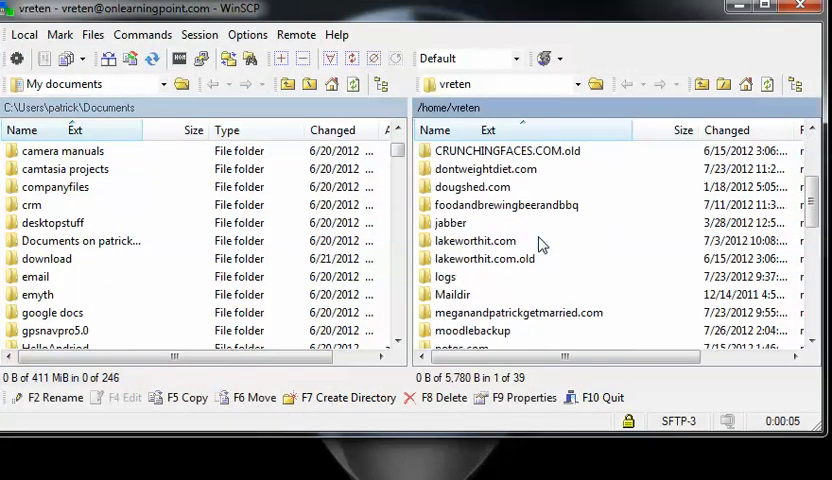
pyautogui.scroll(-3)
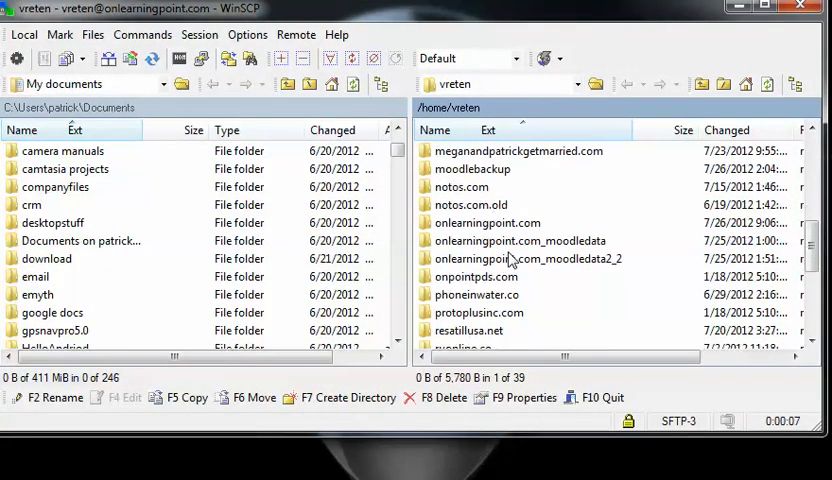
pyautogui.click(488, 224)
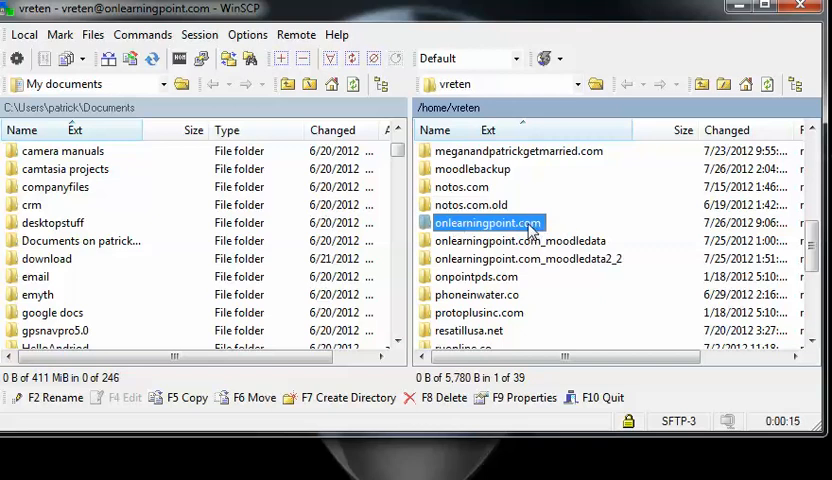
# Bring up the context menu of actions for the onlearningpoint.com folder.
pyautogui.rightClick(488, 222)
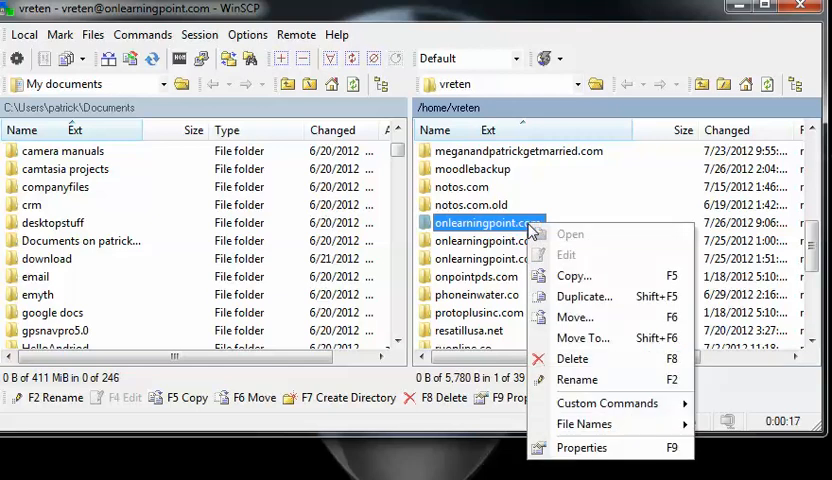
pyautogui.moveTo(576, 316)
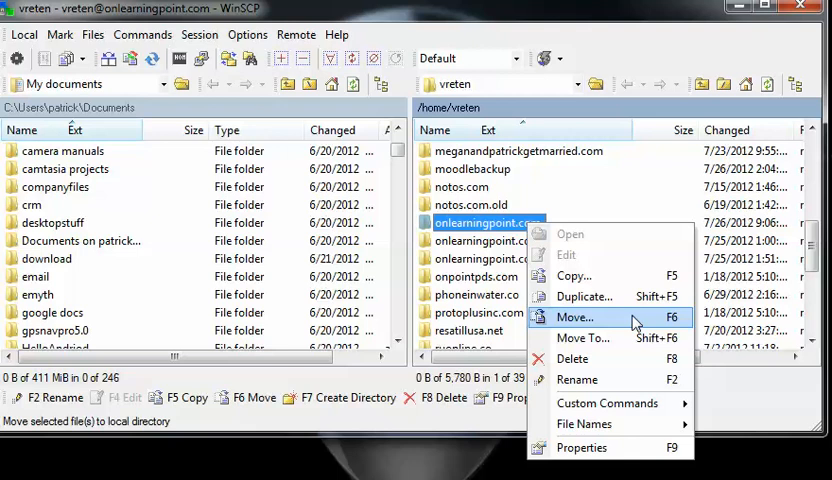
pyautogui.moveTo(600, 296)
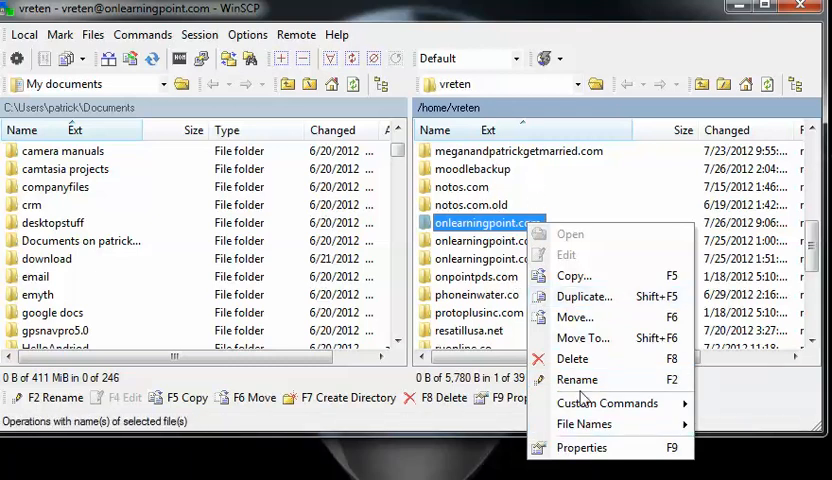
pyautogui.moveTo(576, 380)
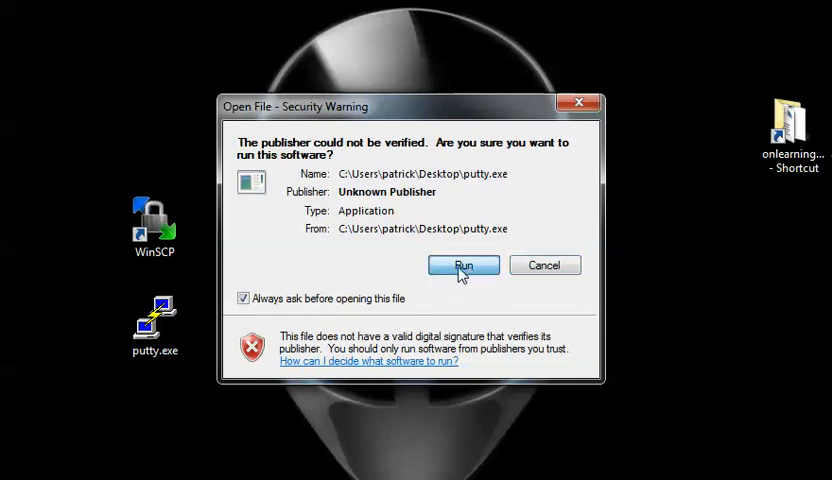
# Allow PuTTY to run, open the saved server connection and begin entering the login name.
pyautogui.click(464, 264)
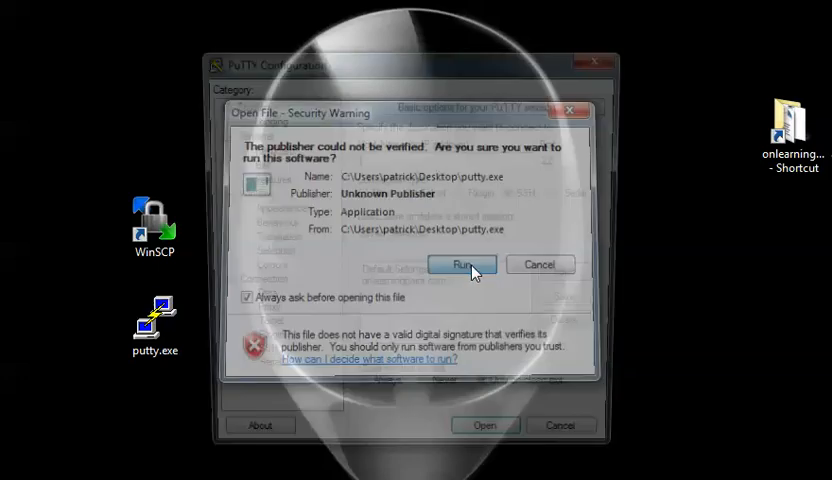
pyautogui.click(460, 264)
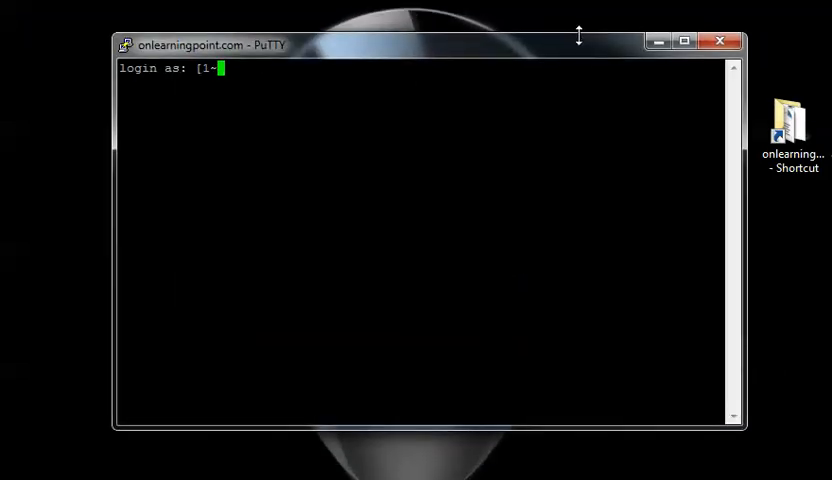
pyautogui.write('v')
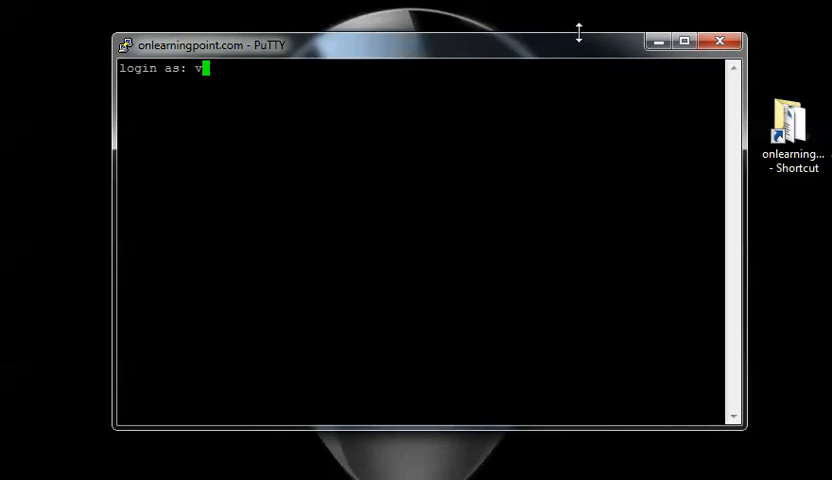
pyautogui.moveTo(576, 48)
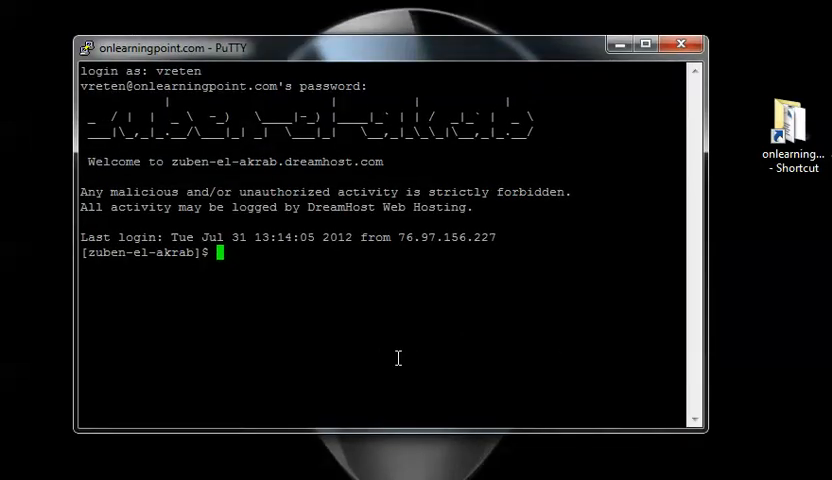
pyautogui.moveTo(396, 384)
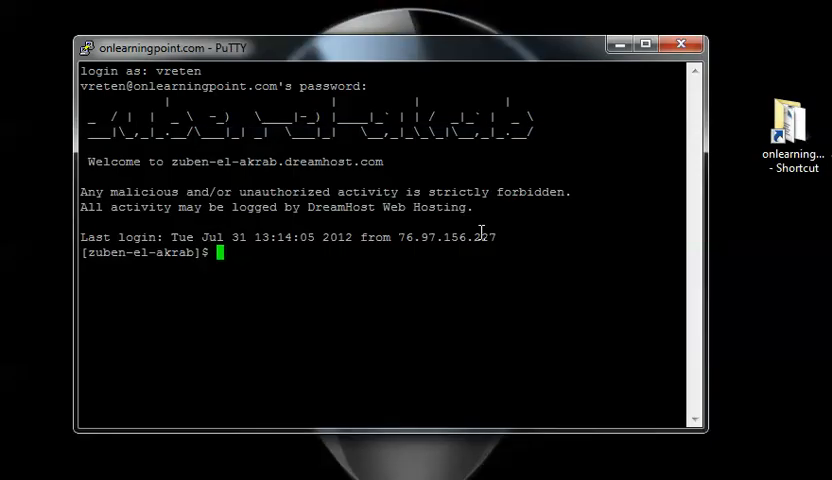
# Run mv onlearningpoint.com onlearningpoint_backup at the shell, correcting typos along the way.
pyautogui.write('mv')
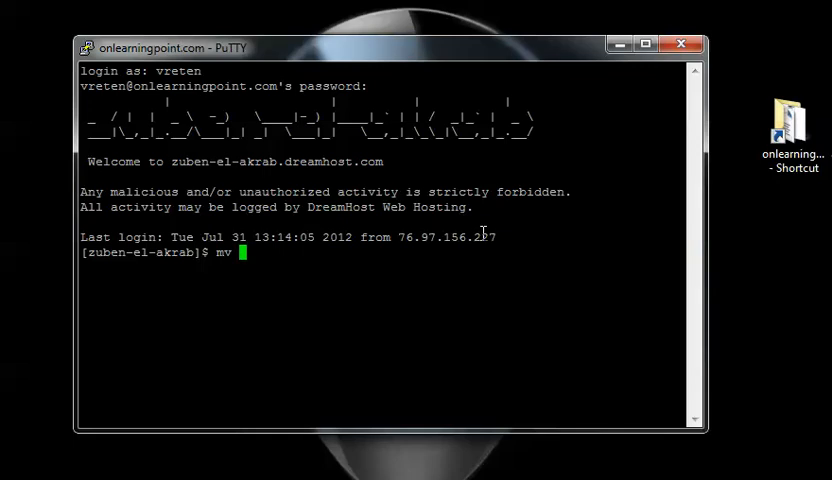
pyautogui.write('onlearningpoint.com')
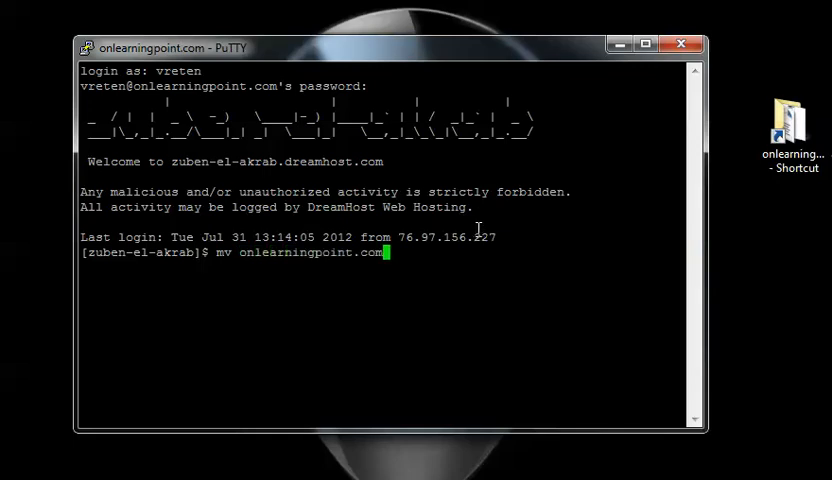
pyautogui.write('onlear')
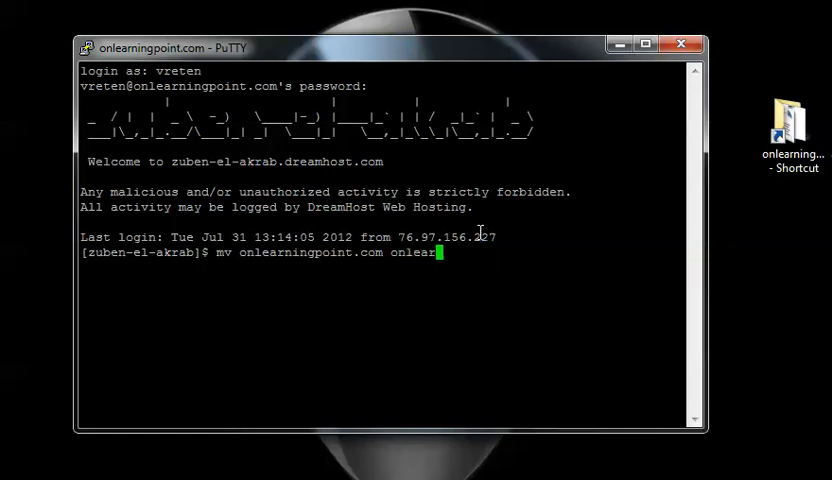
pyautogui.write('ing')
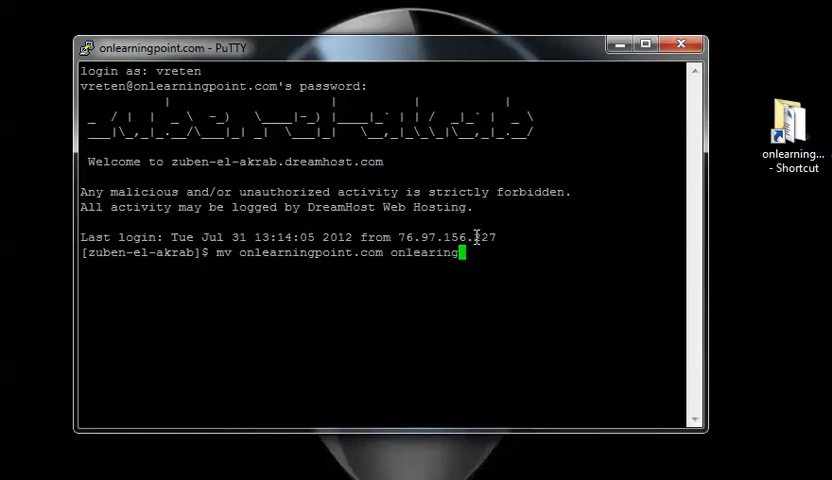
pyautogui.write('p')
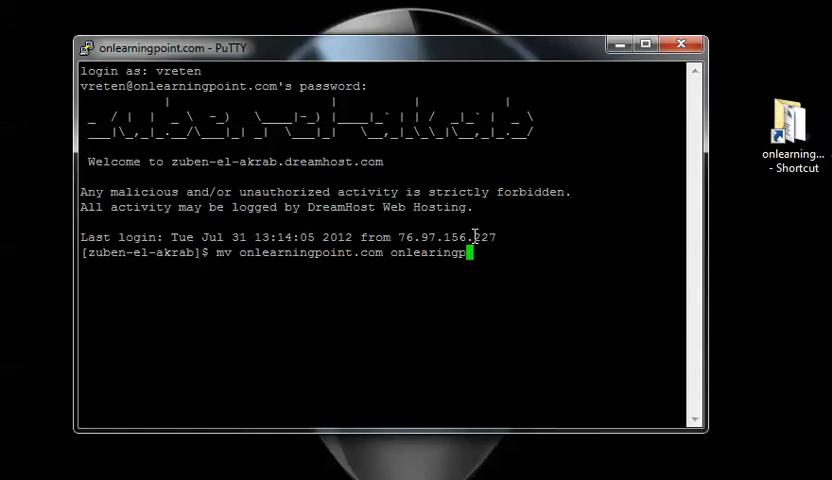
pyautogui.press('BackSpace')
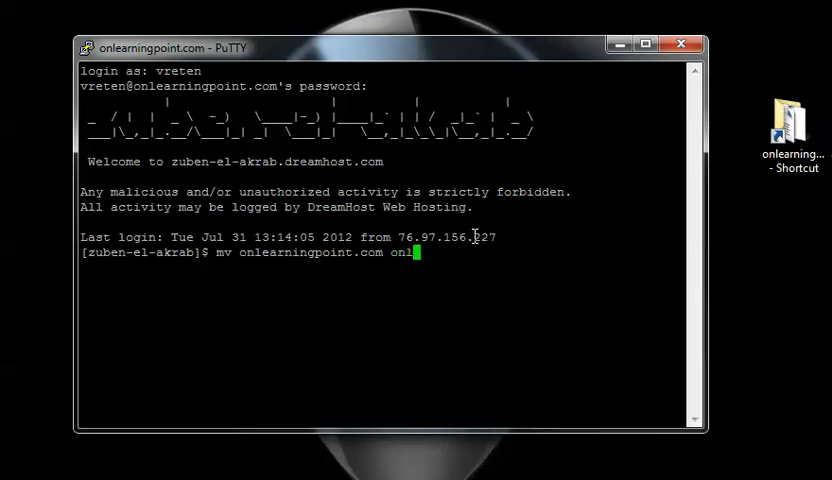
pyautogui.write('earningpoint')
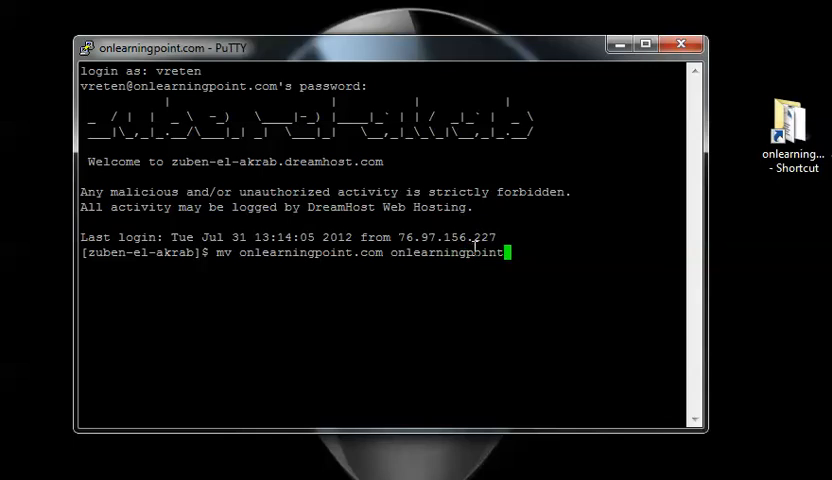
pyautogui.write('.co')
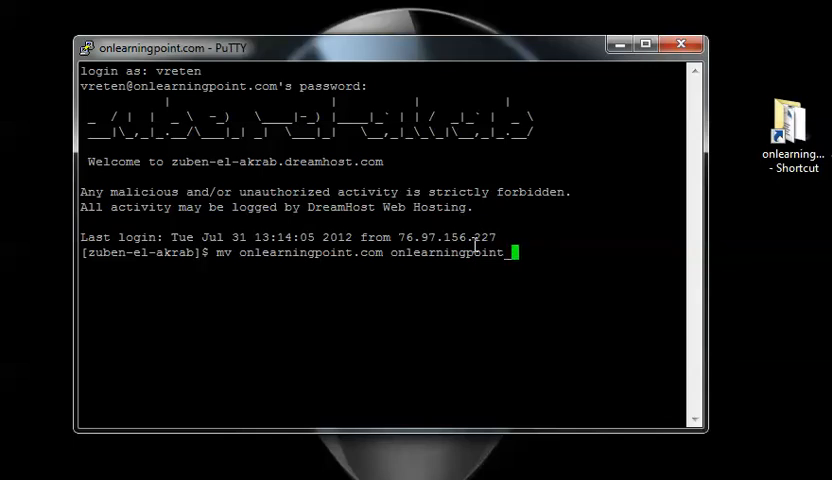
pyautogui.write('_old')
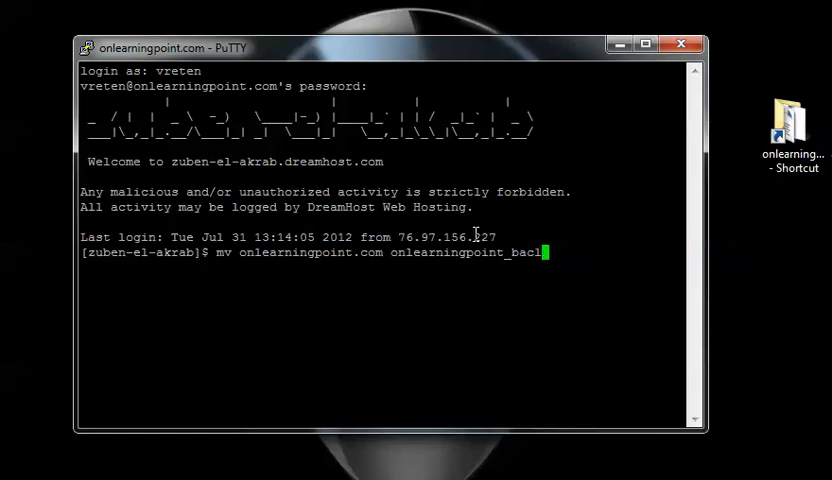
pyautogui.write('up')
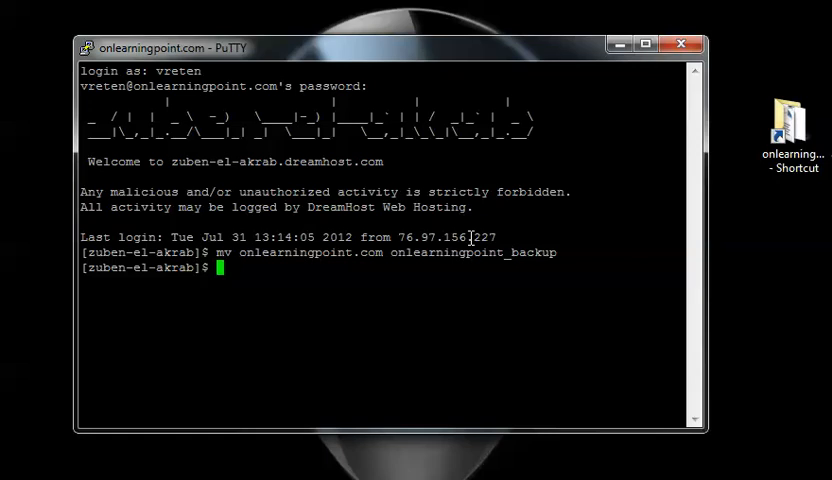
pyautogui.moveTo(468, 236)
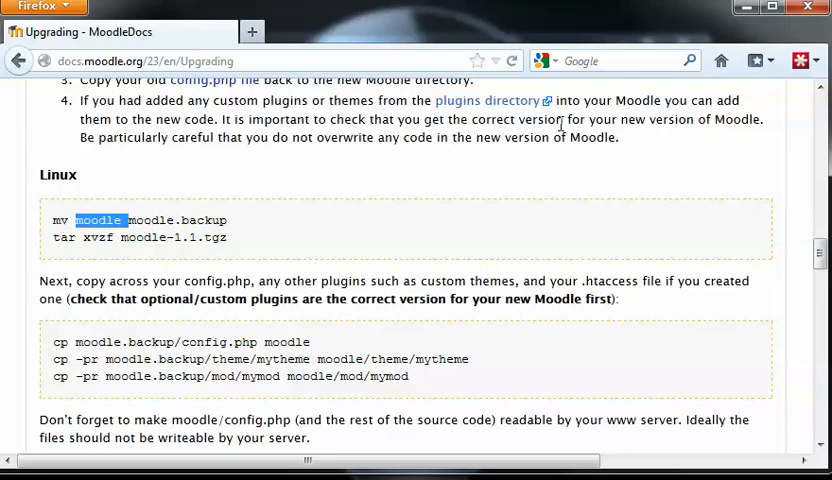
pyautogui.moveTo(576, 226)
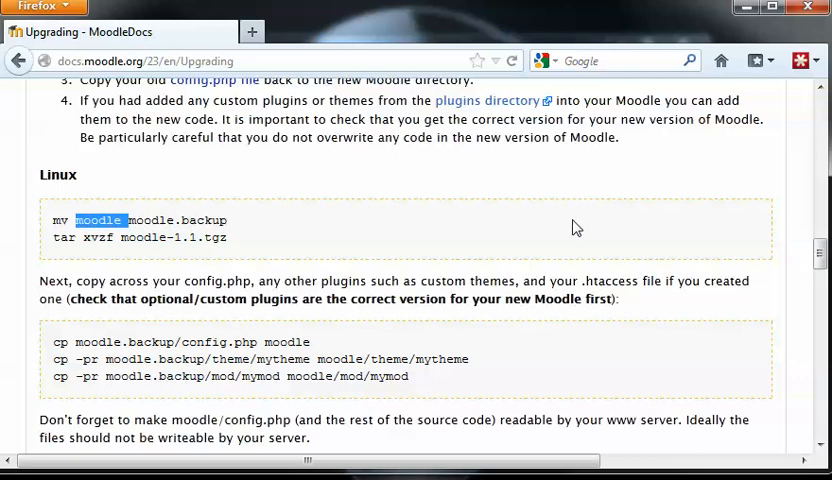
pyautogui.moveTo(696, 242)
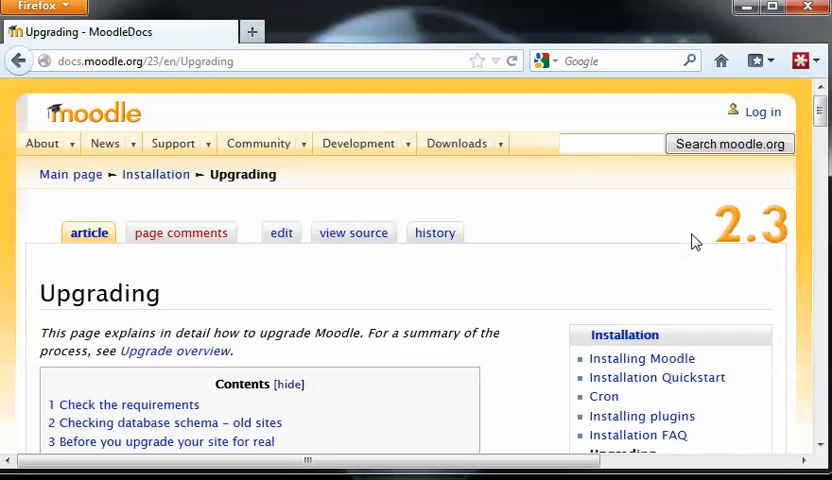
# Go from the Downloads menu to the Moodle standard packages page.
pyautogui.click(456, 144)
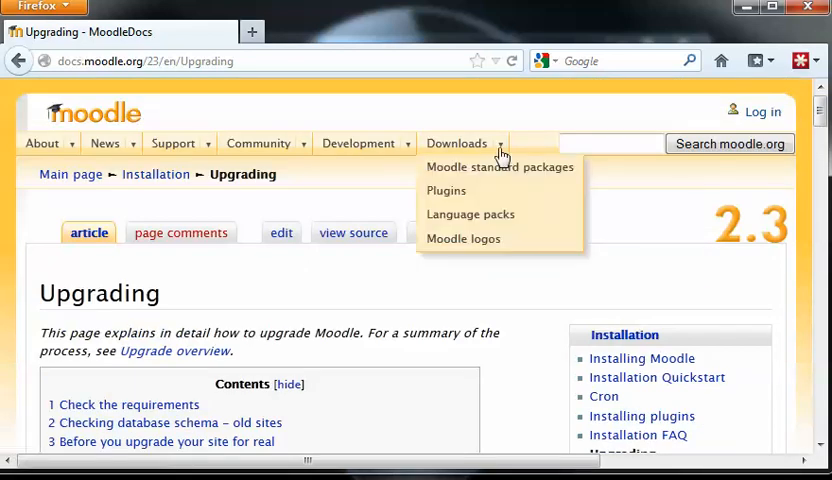
pyautogui.moveTo(500, 168)
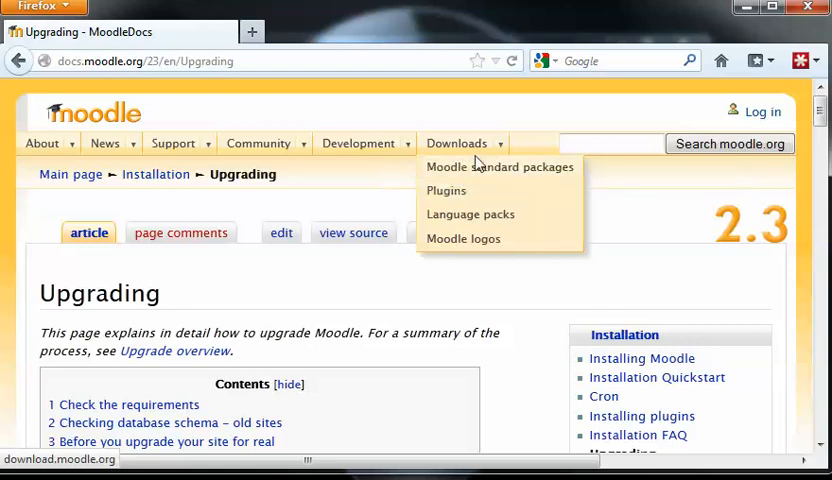
pyautogui.click(500, 166)
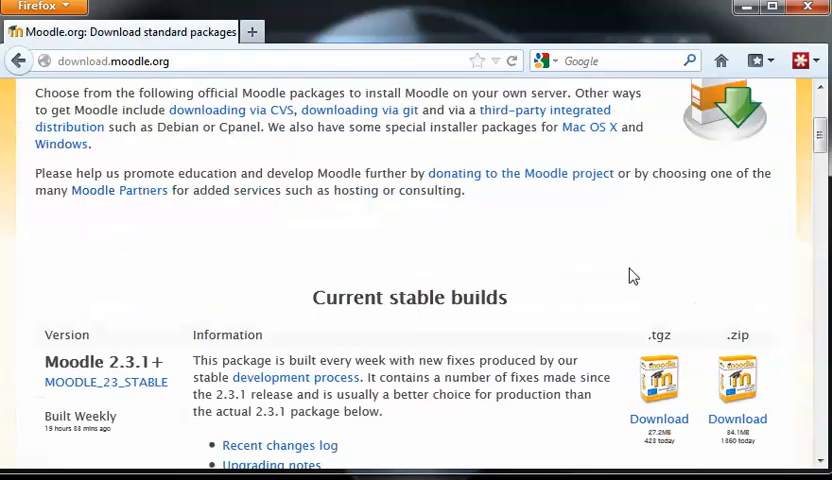
# Start the .tgz download of Moodle 2.3.1+ from the Current stable builds list.
pyautogui.scroll(-3)
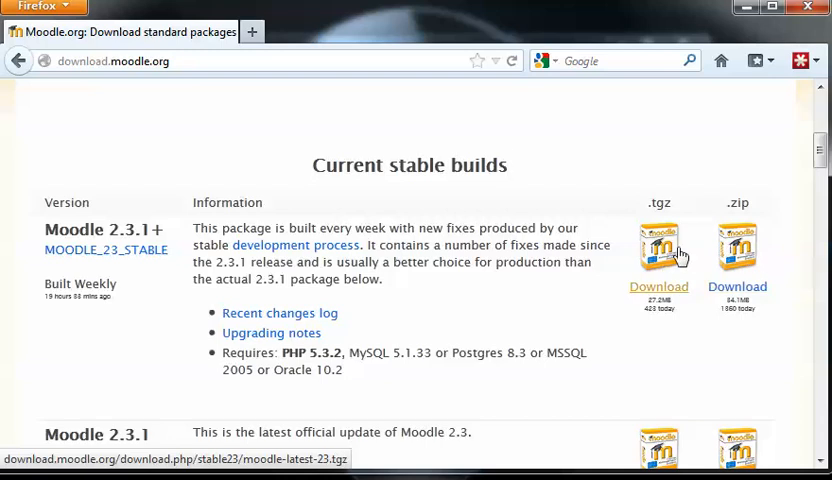
pyautogui.moveTo(660, 258)
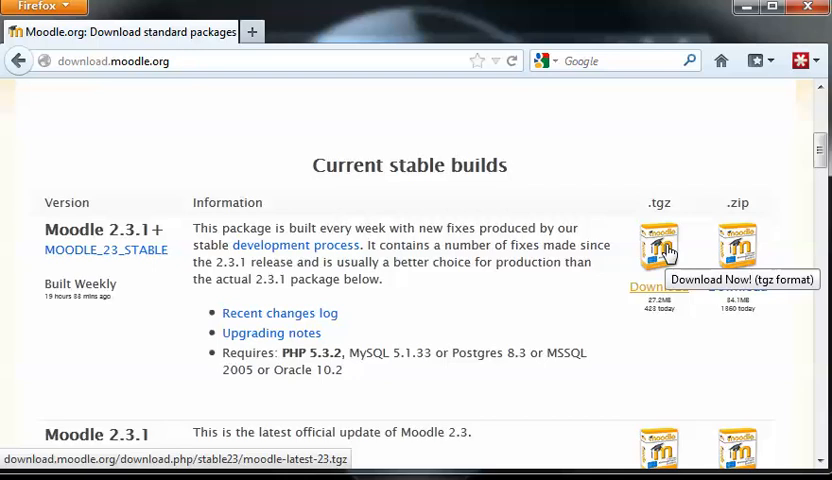
pyautogui.moveTo(548, 210)
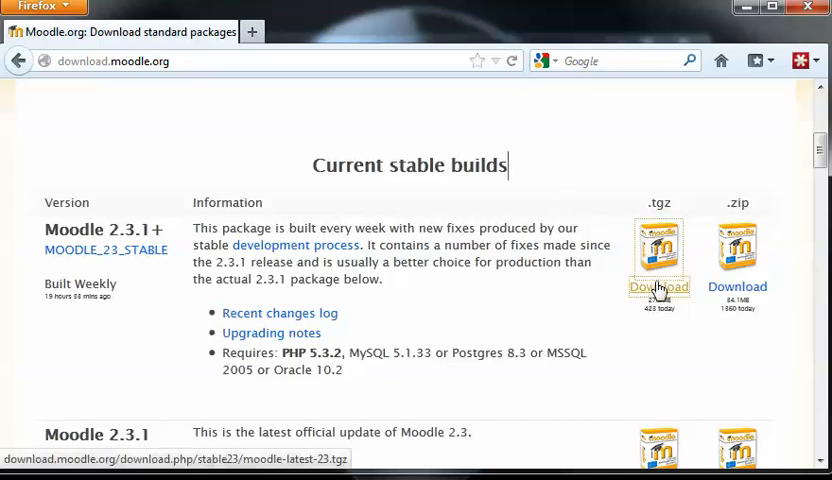
pyautogui.click(660, 288)
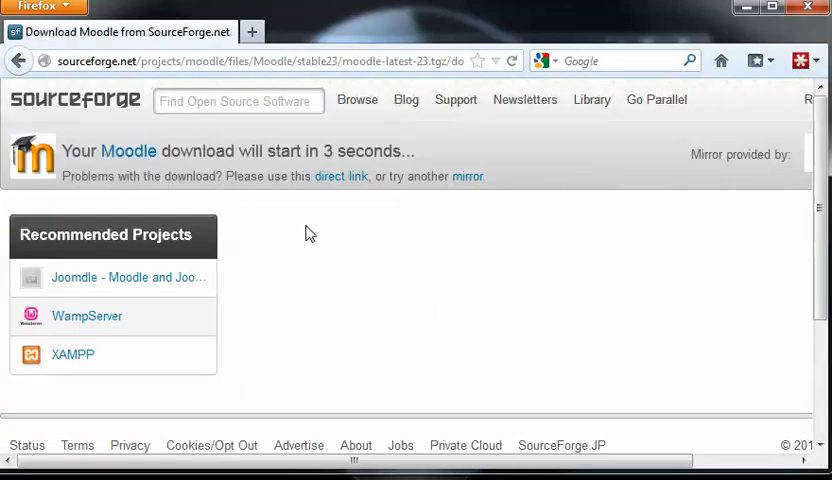
pyautogui.moveTo(560, 160)
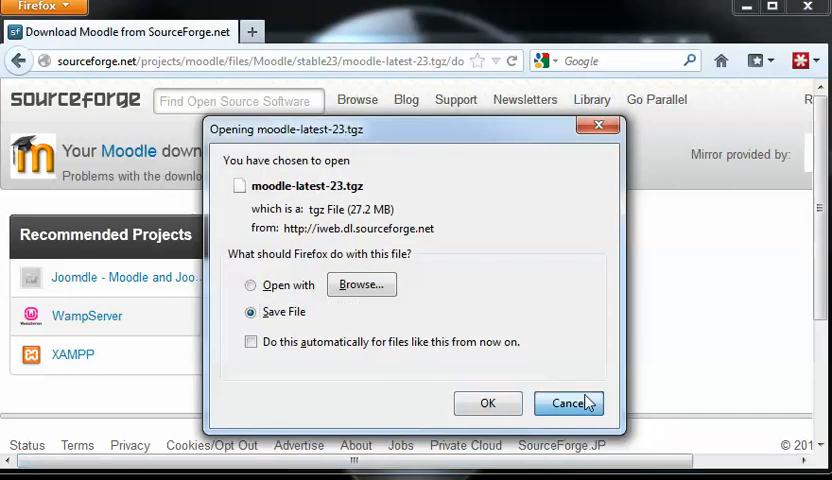
# Cancel saving moodle-latest-23.tgz, copy the direct link's address and return to the PuTTY session.
pyautogui.click(568, 404)
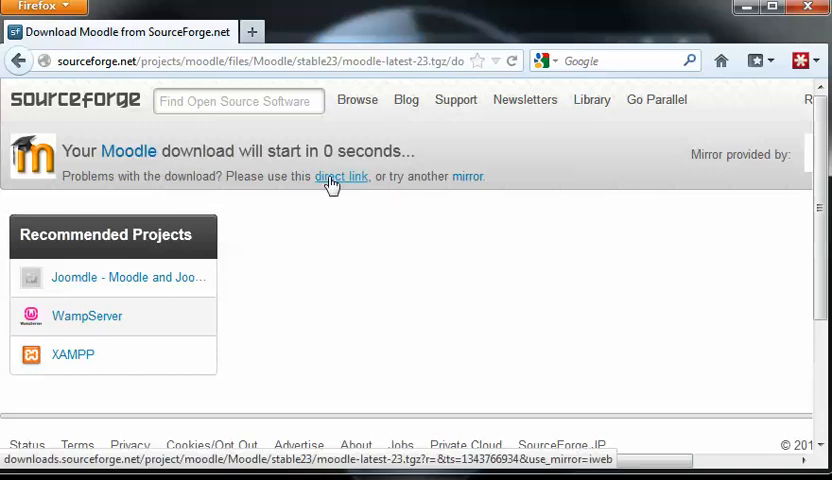
pyautogui.rightClick(330, 176)
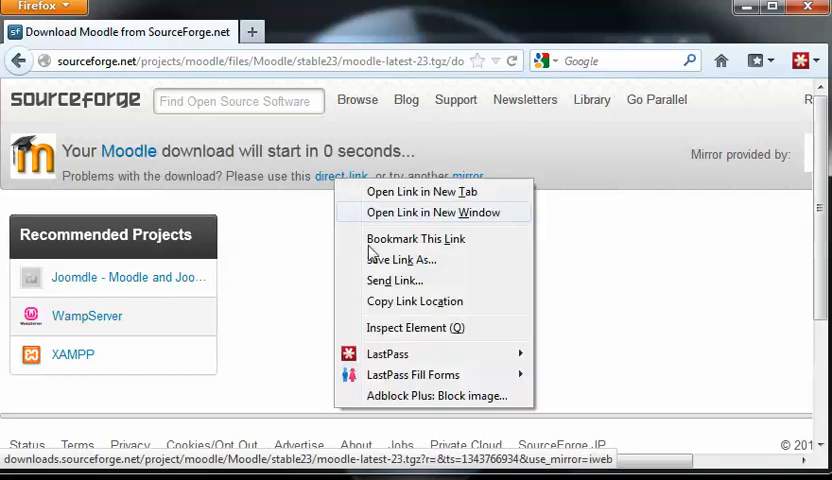
pyautogui.click(386, 308)
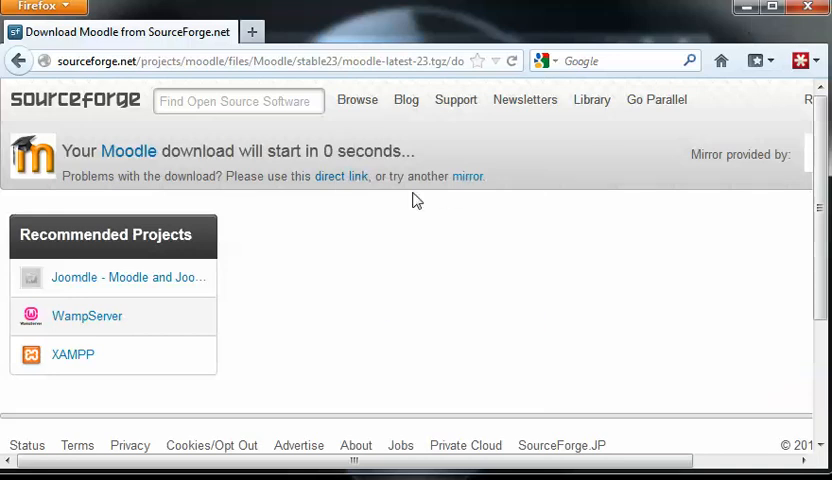
pyautogui.click(260, 60)
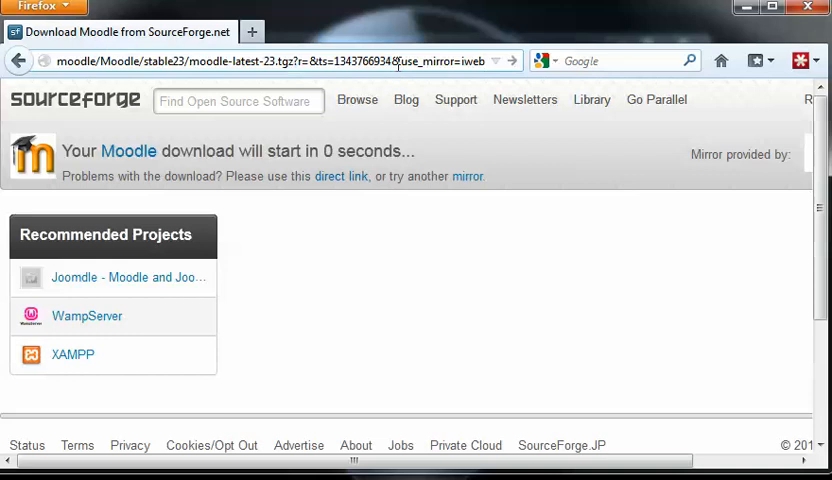
pyautogui.click(270, 60)
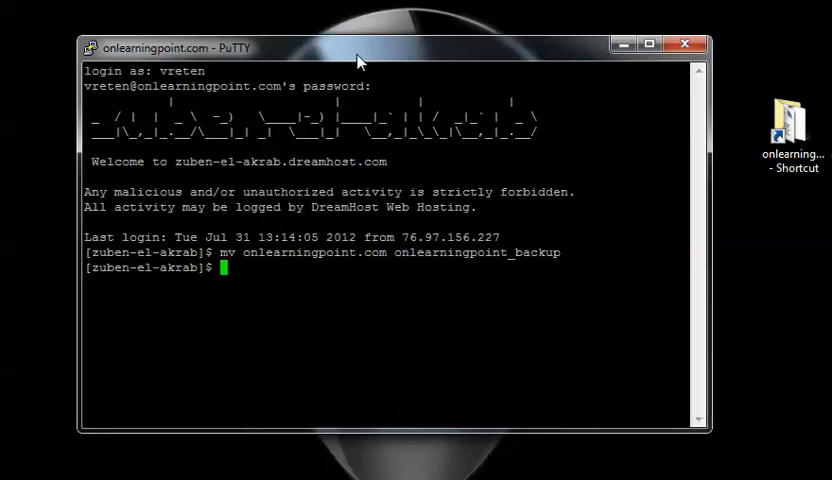
# Begin typing wget at the onlearningpoint.com shell prompt for the copied link.
pyautogui.write('wge')
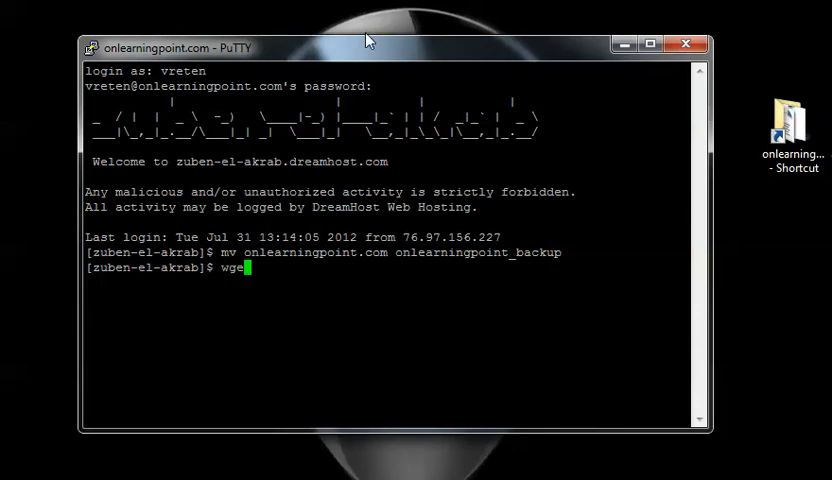